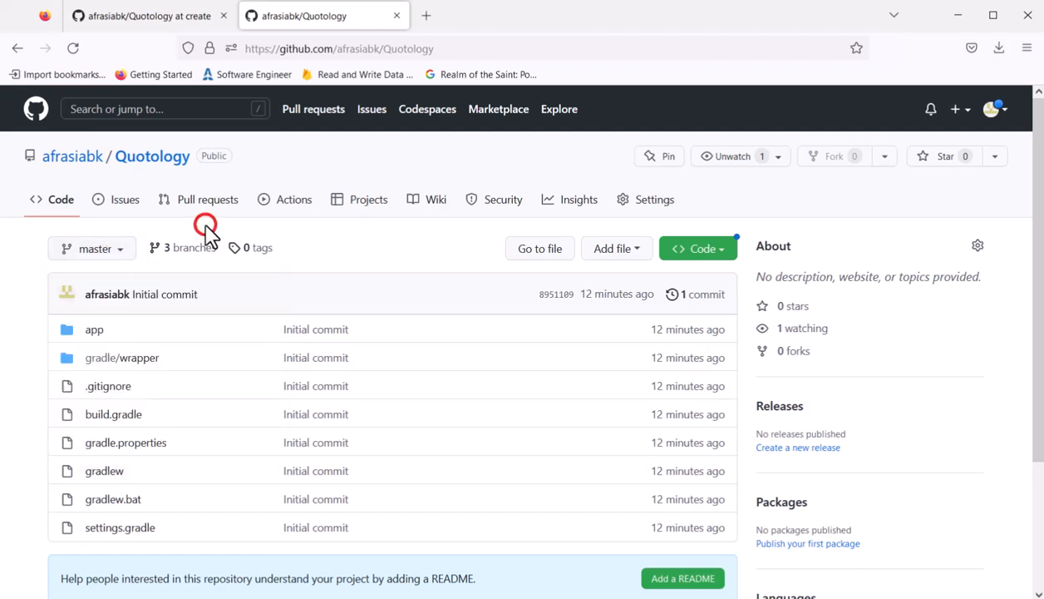
Switch the Quotology repository to the create branch and download it as a ZIP
left_click(92, 250)
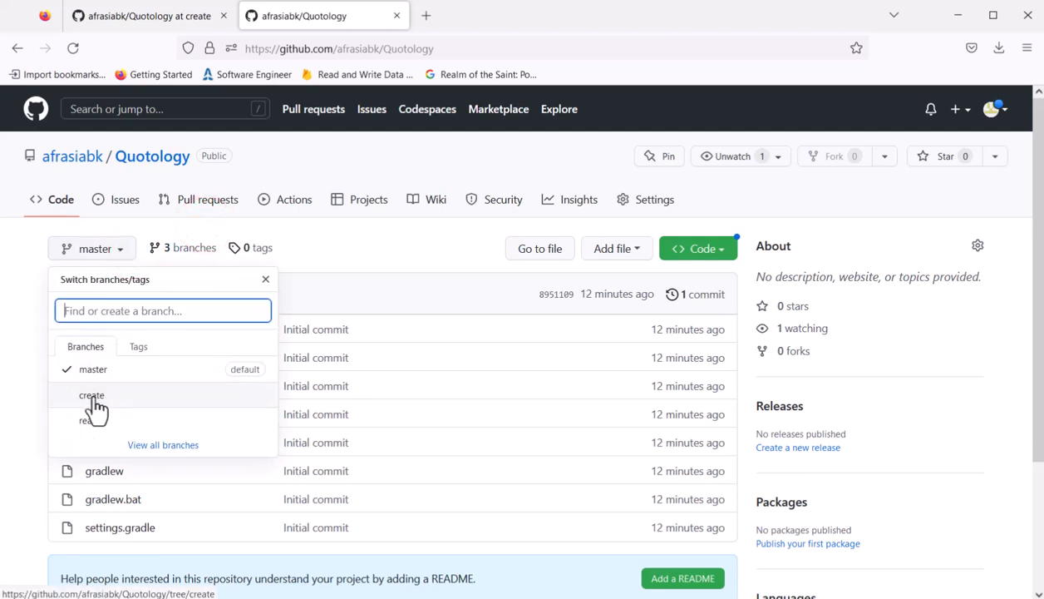
left_click(90, 395)
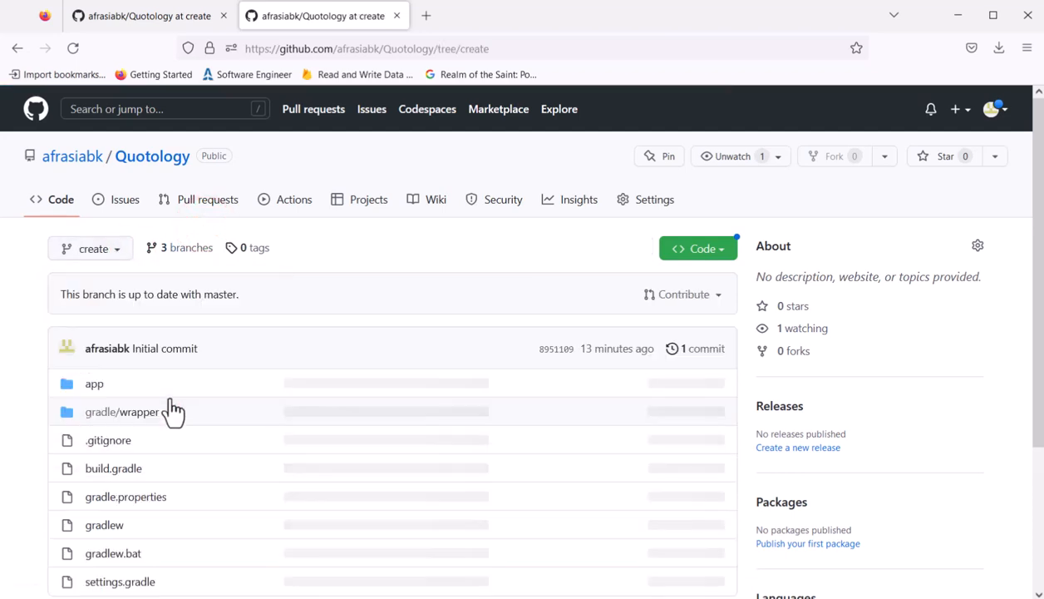
left_click(698, 247)
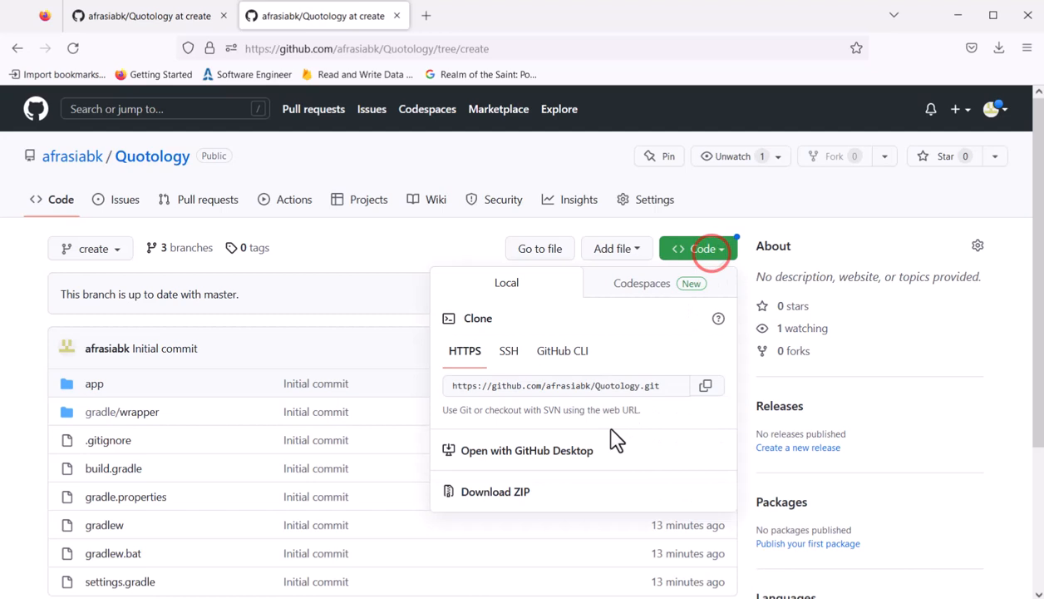
left_click(495, 493)
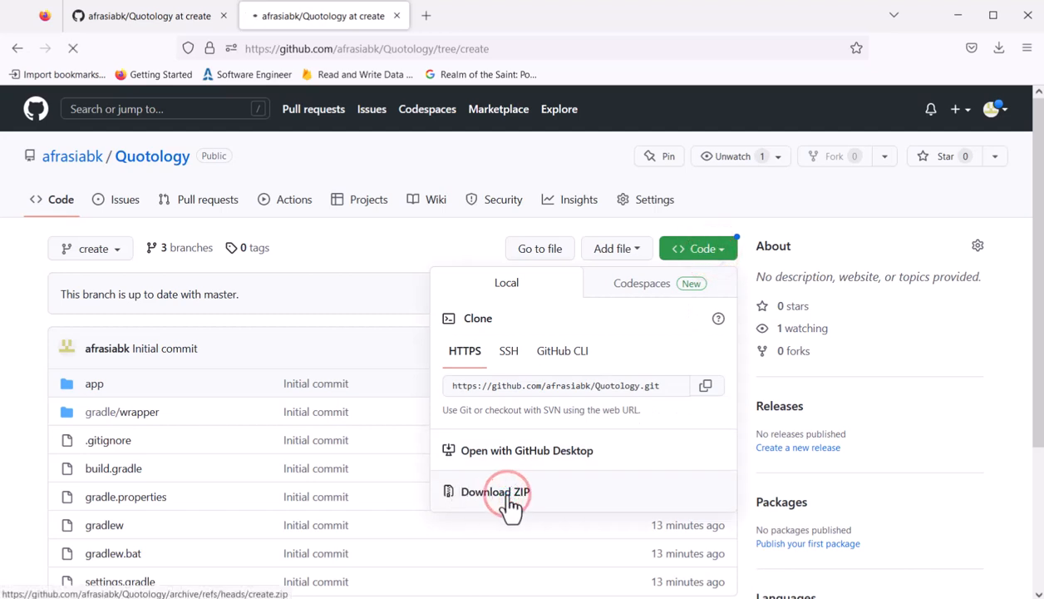
left_click(497, 492)
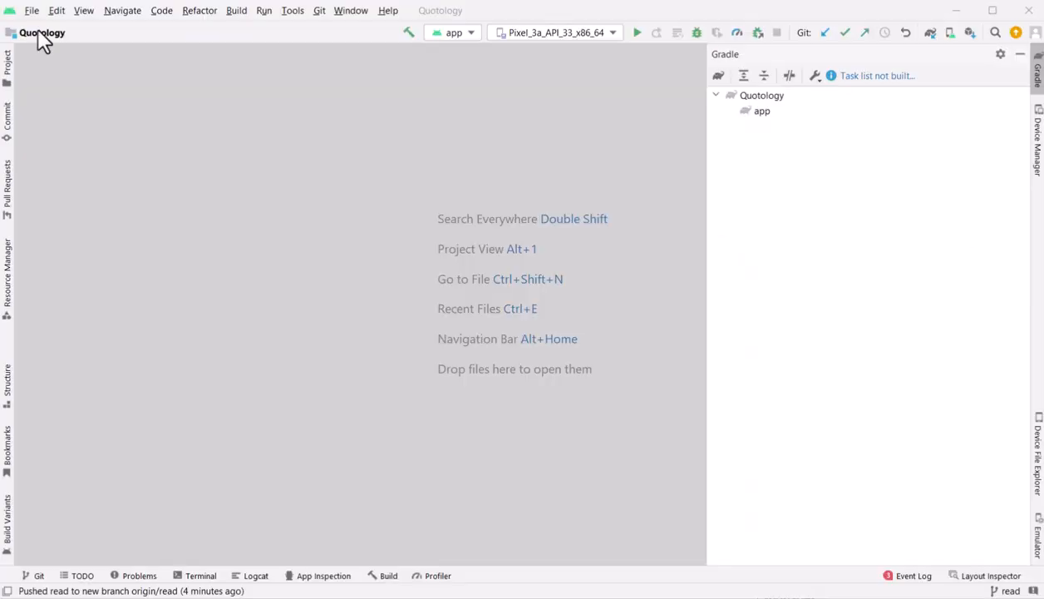
Load the local quotology project folder so its app module files appear
left_click(32, 10)
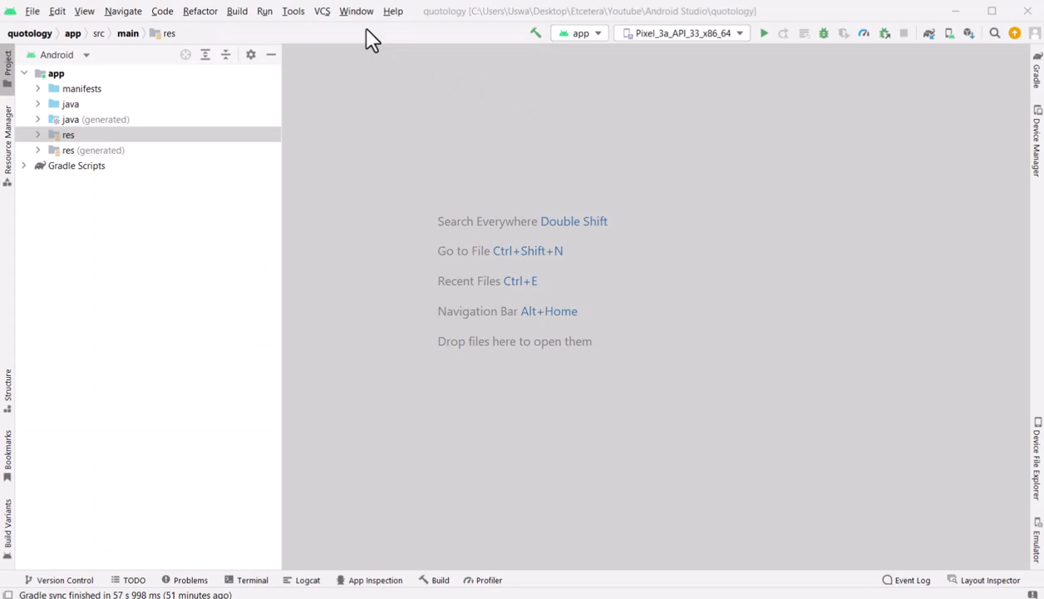
Share the quotology project on GitHub via VCS and confirm the Share dialog
left_click(324, 10)
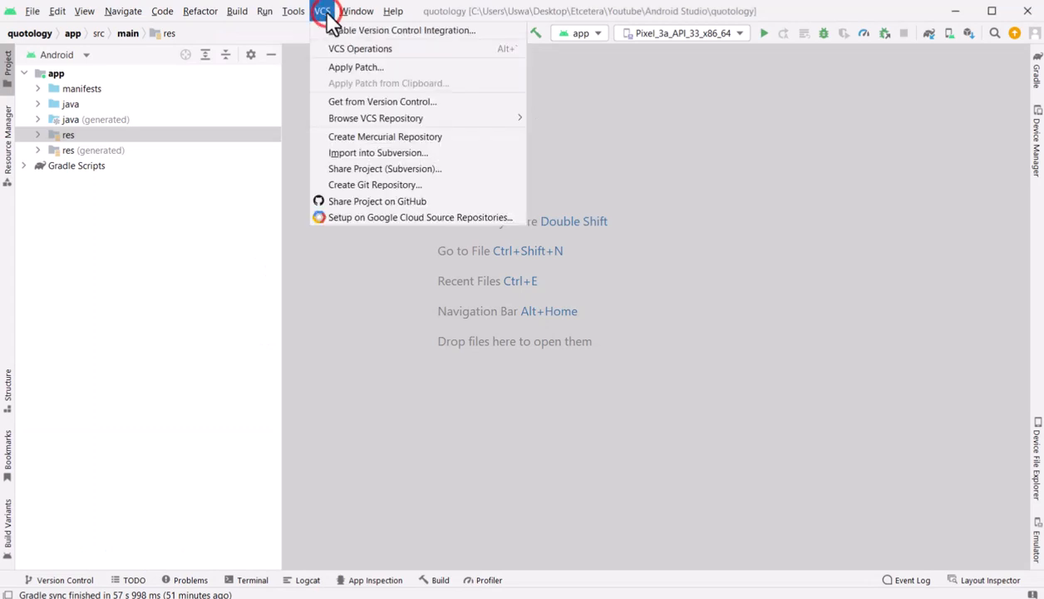
mouse_move(376, 182)
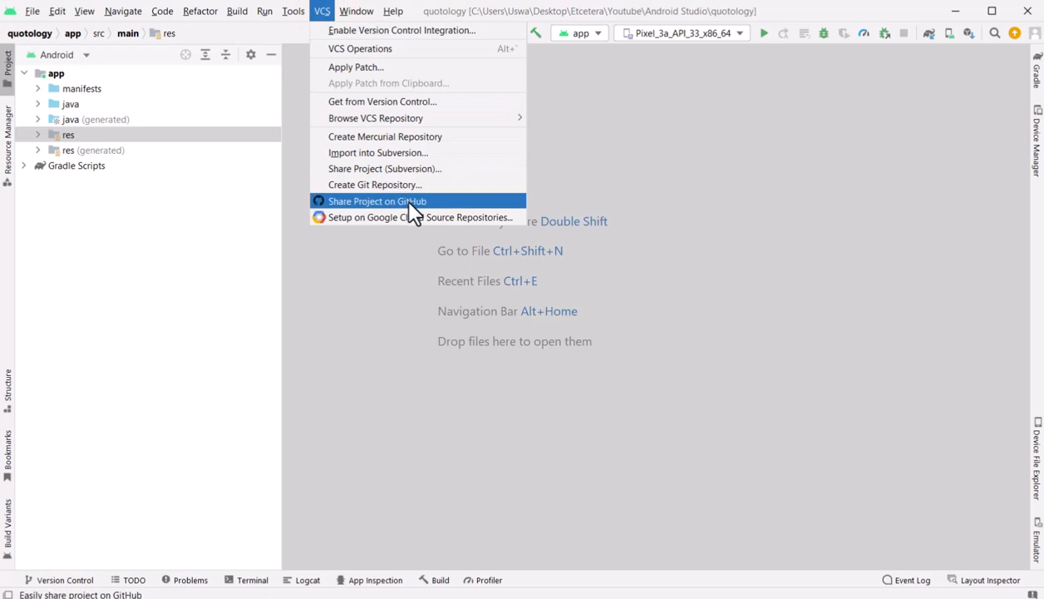
left_click(375, 199)
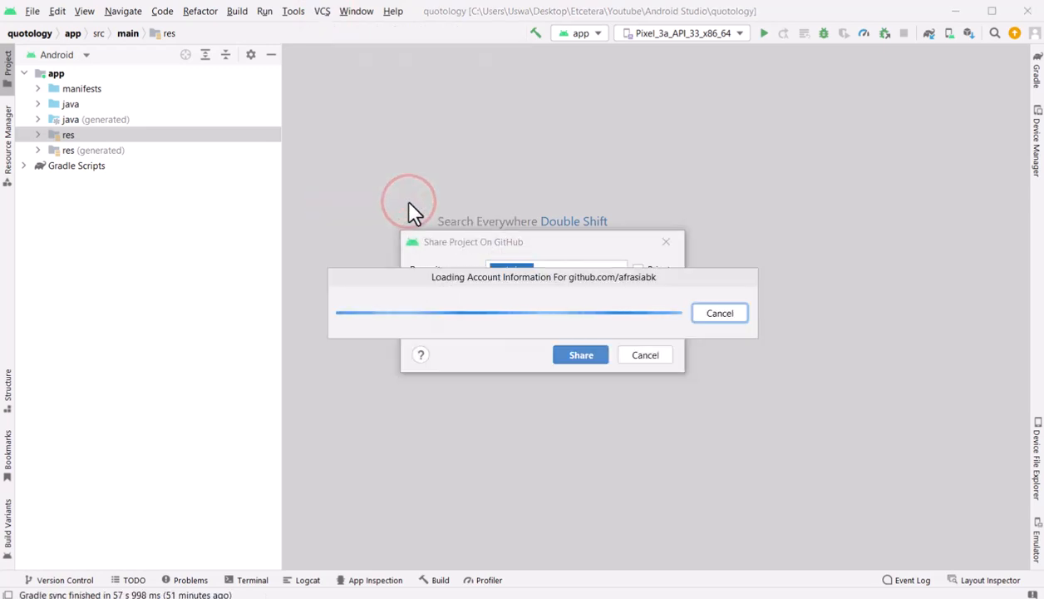
left_click(580, 354)
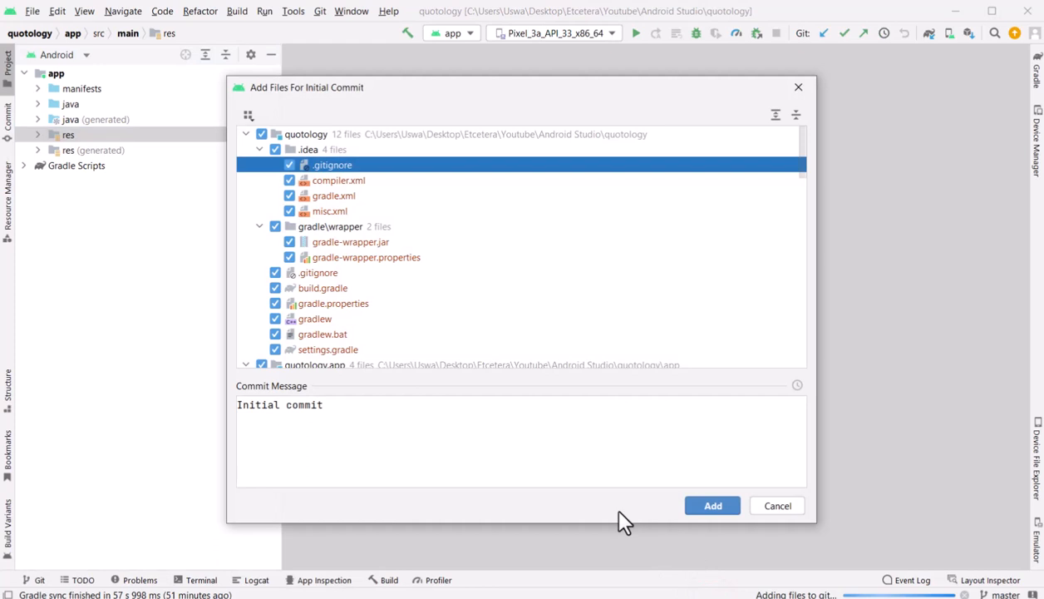
Exclude .idea and the test modules, then add the files as the 'Initial commit'
scroll("down", 3)
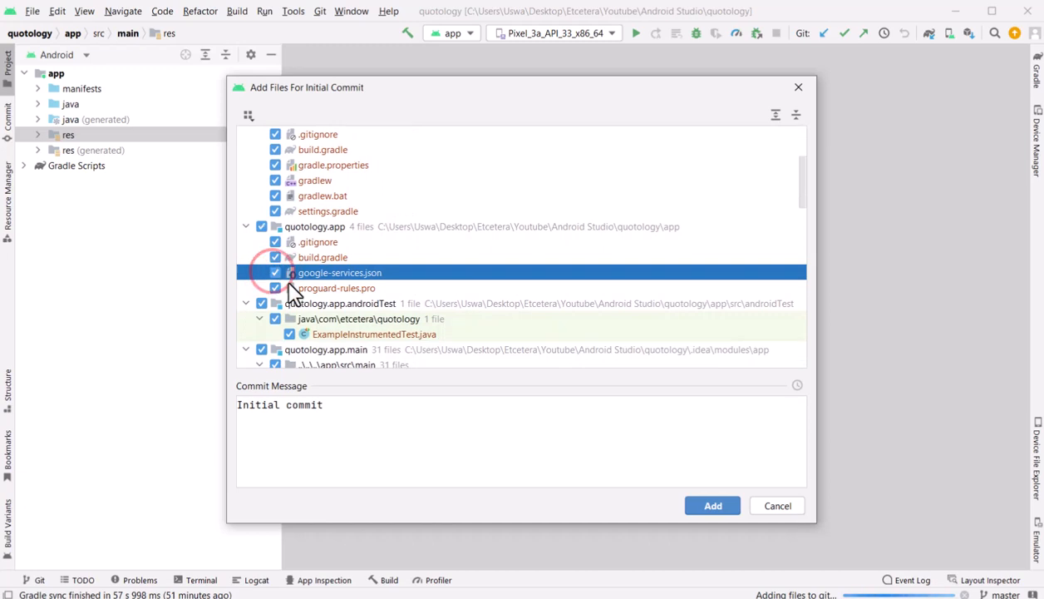
left_click(275, 273)
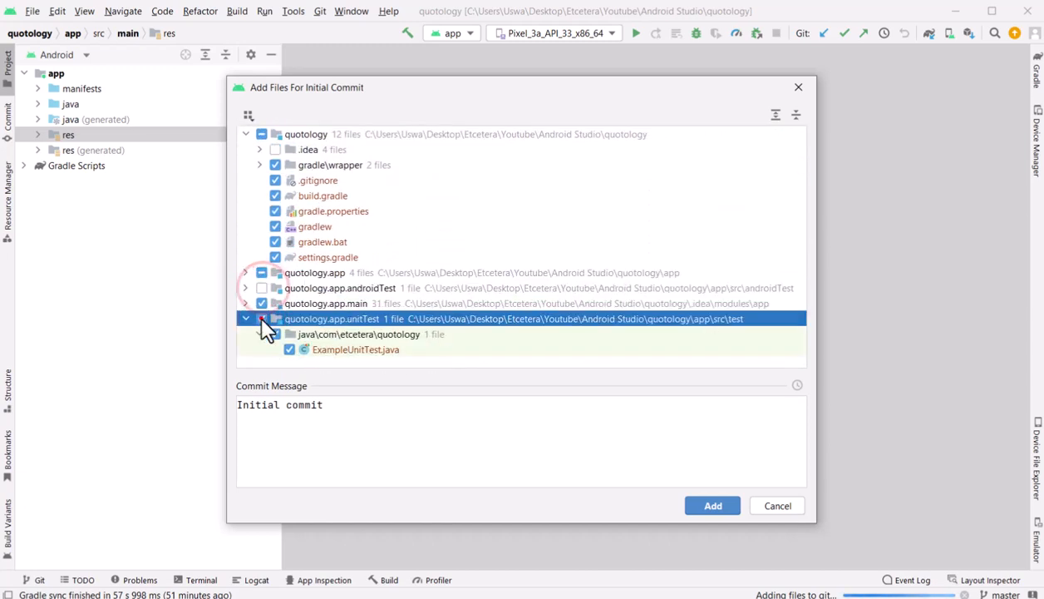
left_click(246, 319)
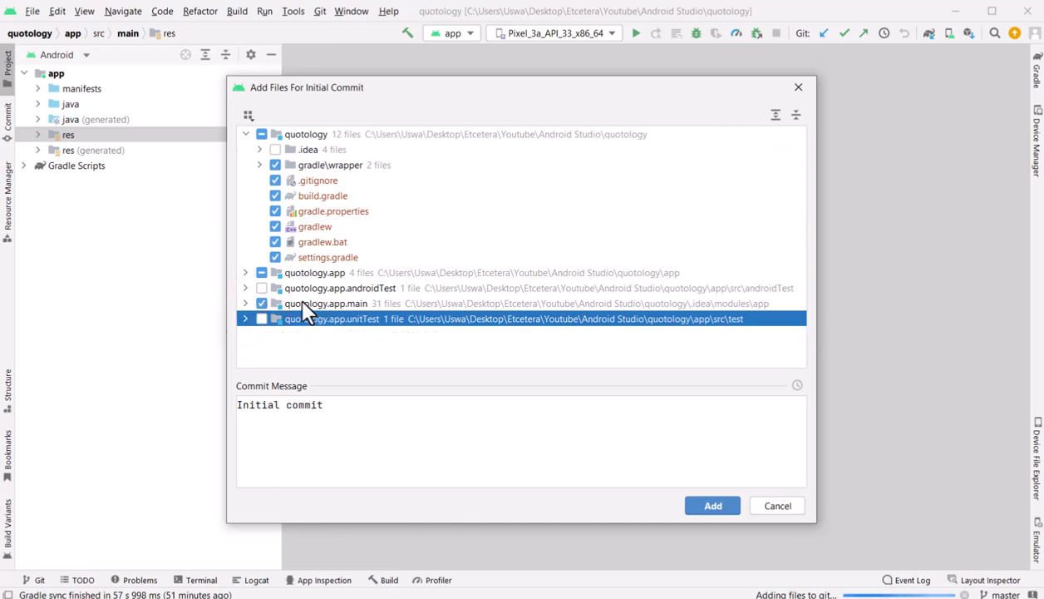
left_click(246, 272)
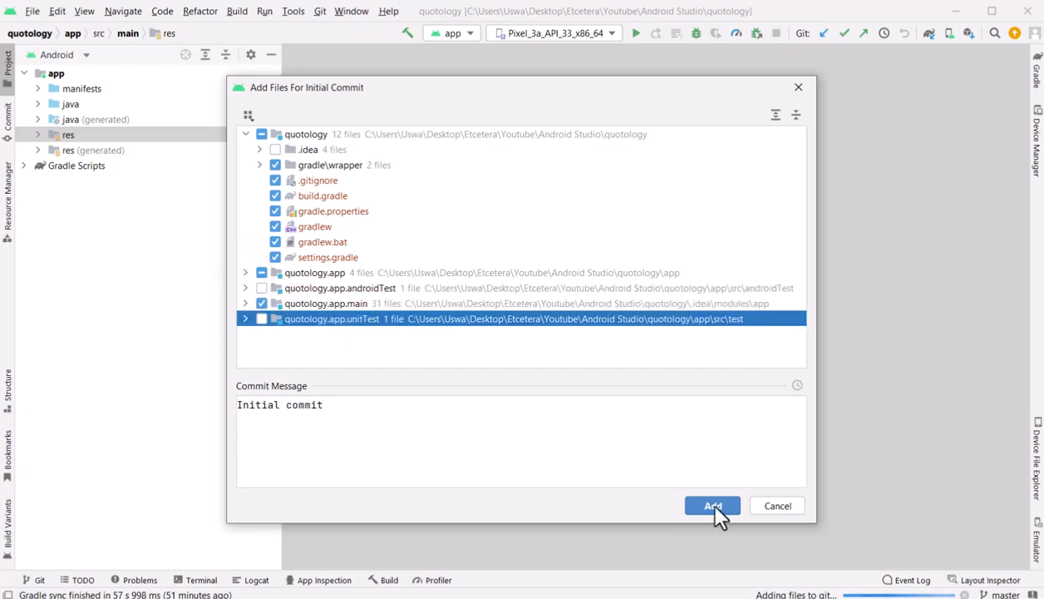
left_click(712, 505)
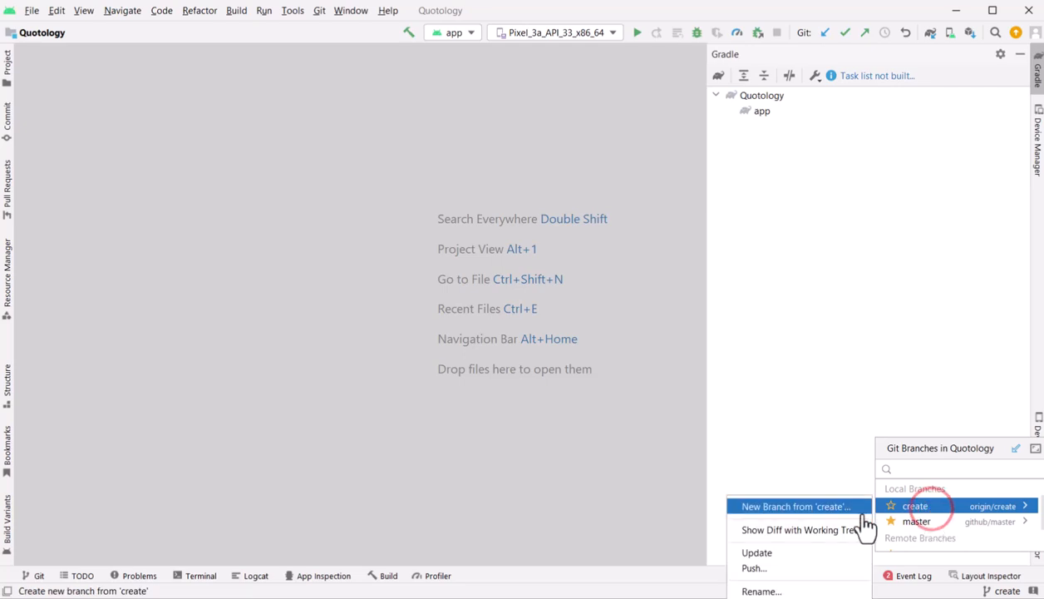
Create a branch named 'read' from create with Checkout branch ticked
left_click(800, 505)
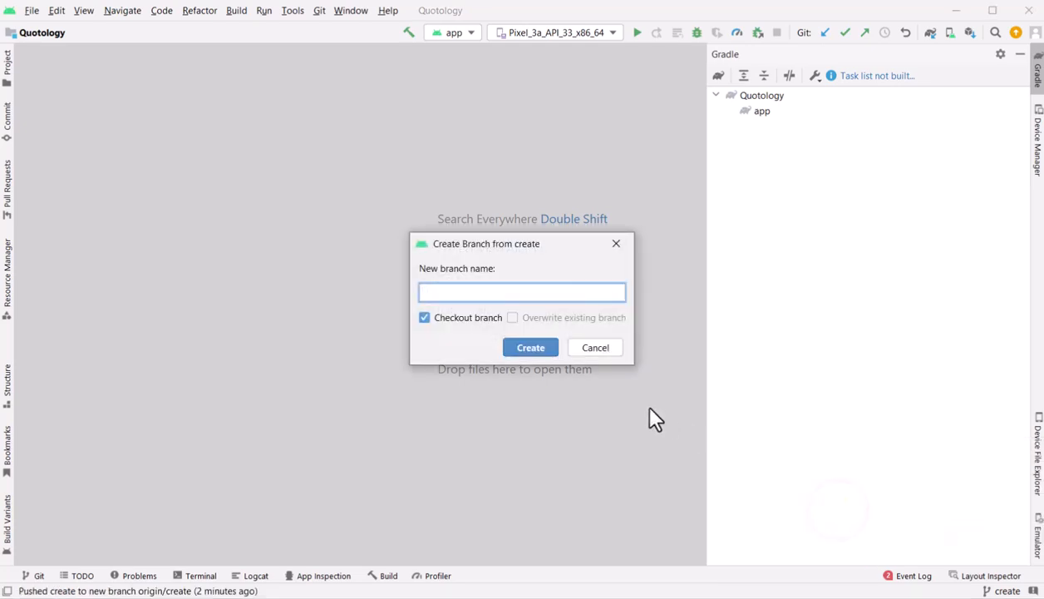
type("read")
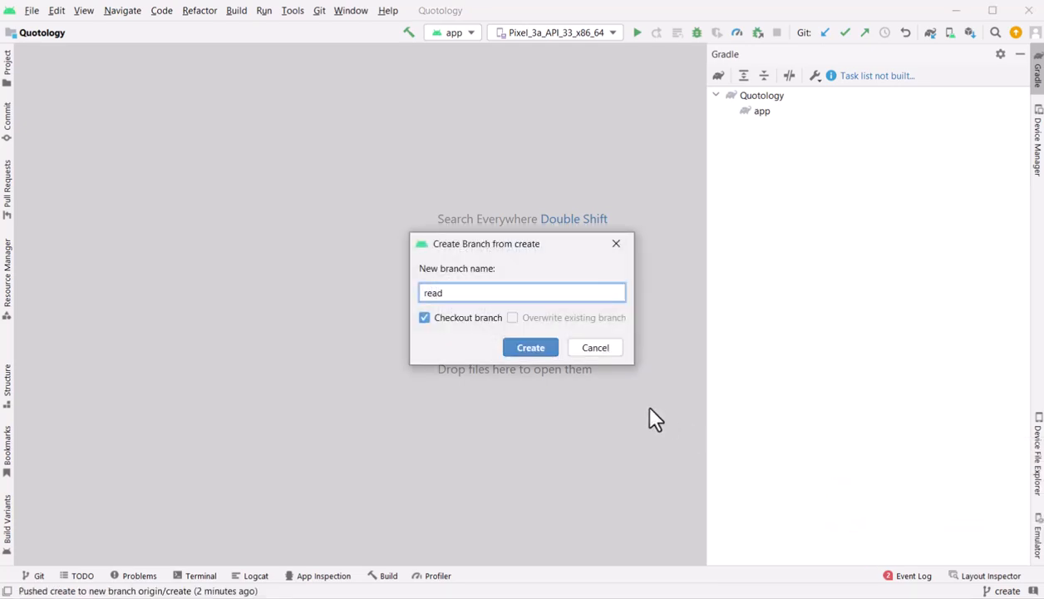
left_click(530, 348)
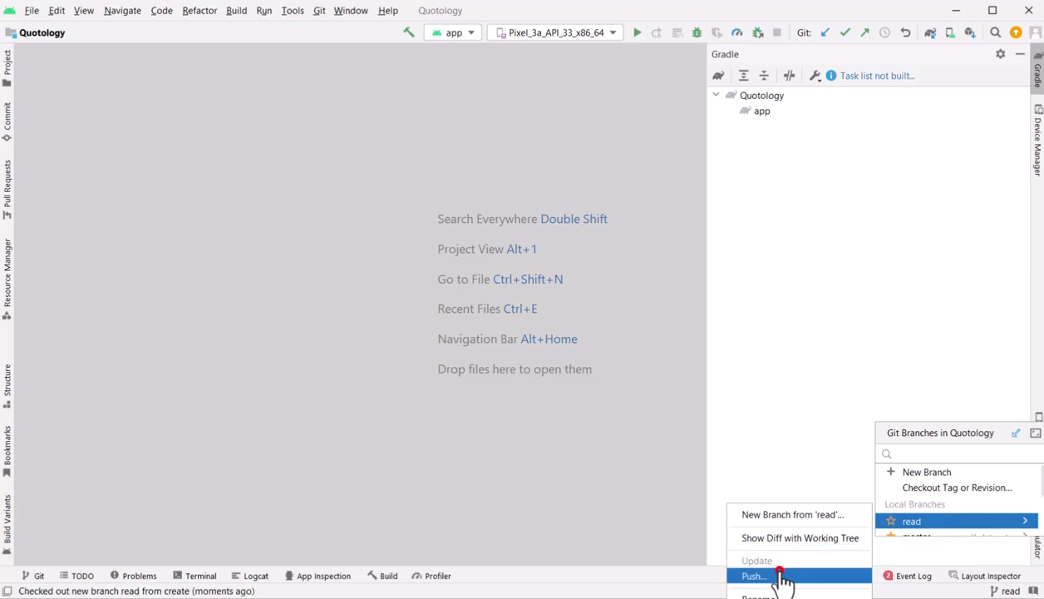
Push the read branch to origin through the Push Commits dialog
left_click(759, 576)
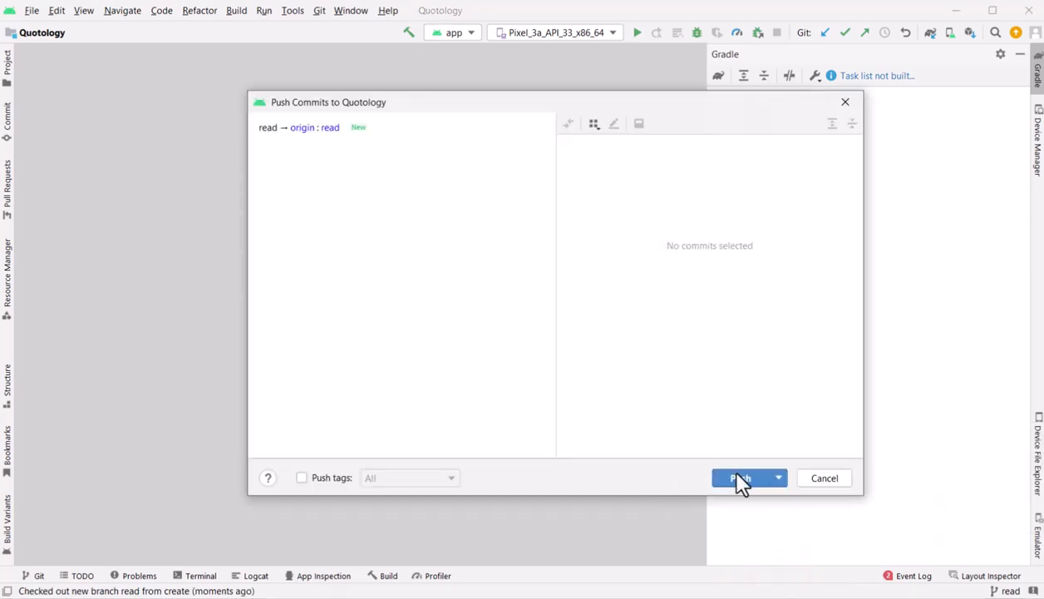
left_click(743, 477)
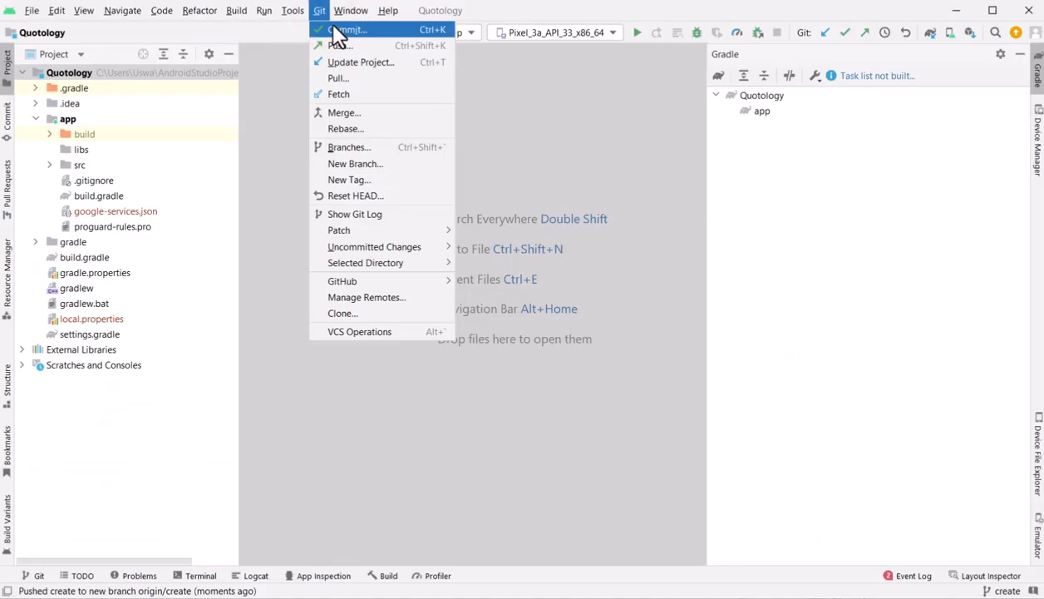
Show the Commit tool window and toggle the Changes checkbox for .gitignore
left_click(348, 30)
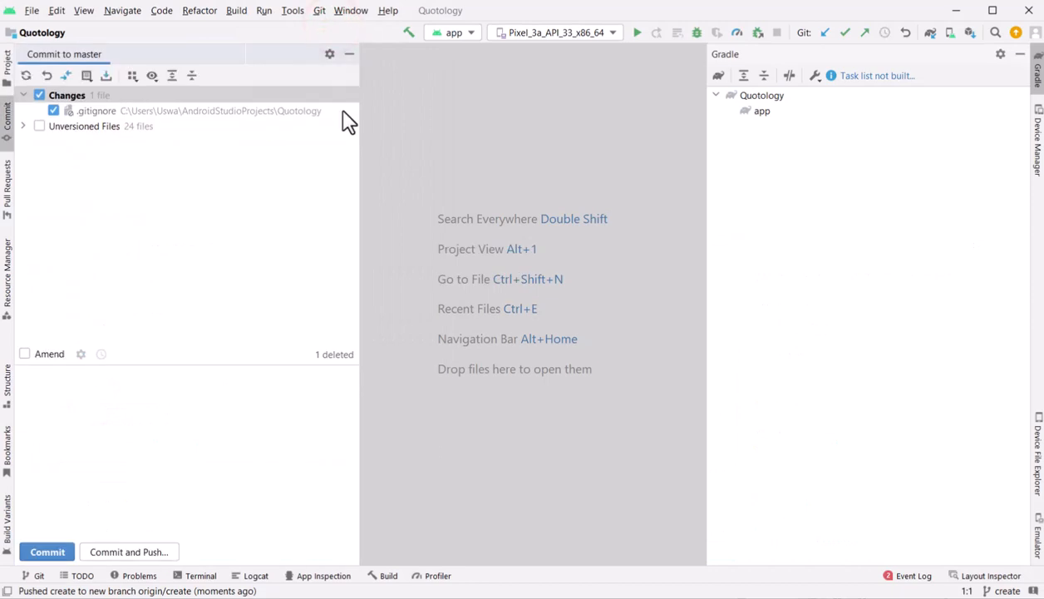
left_click(39, 95)
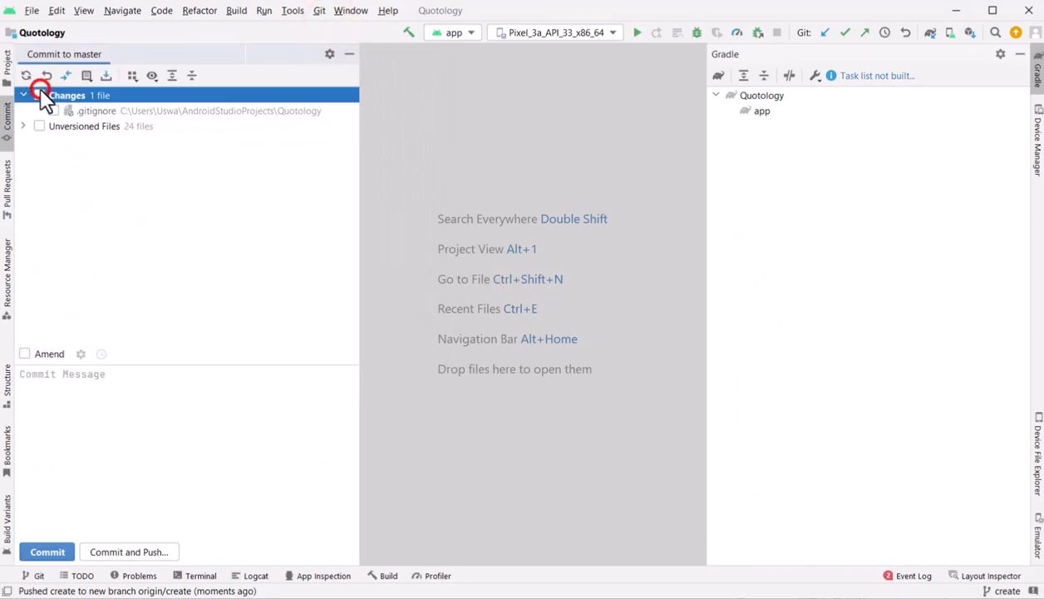